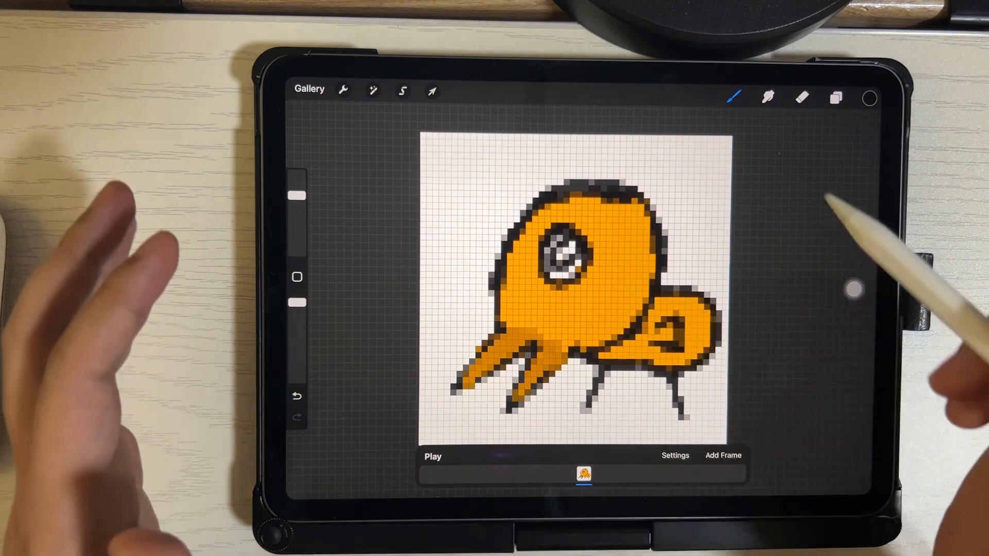
- View the octopus artwork's layers, then return to the Gallery for a new canvas
{"action": "left_click", "coordinate": [835, 98]}
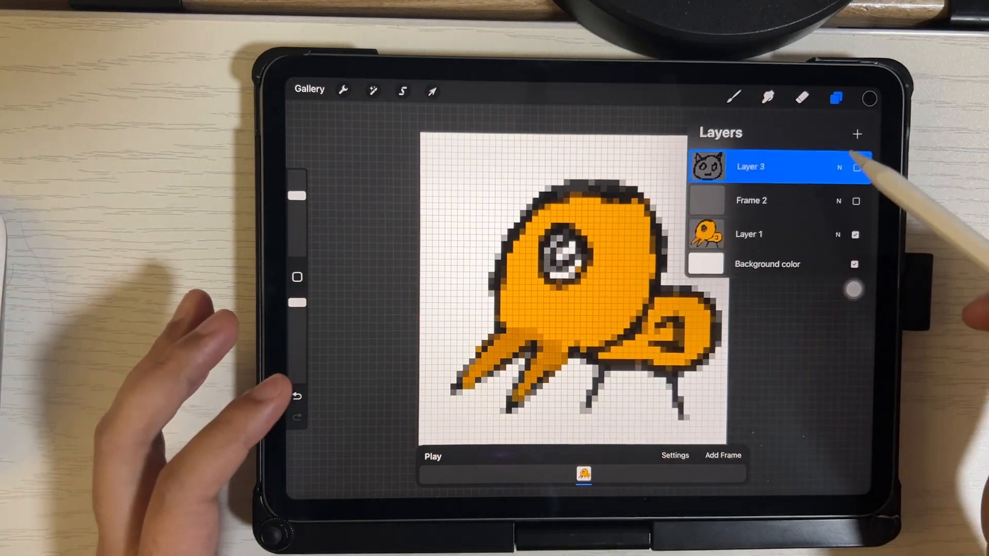
{"action": "left_click", "coordinate": [857, 133]}
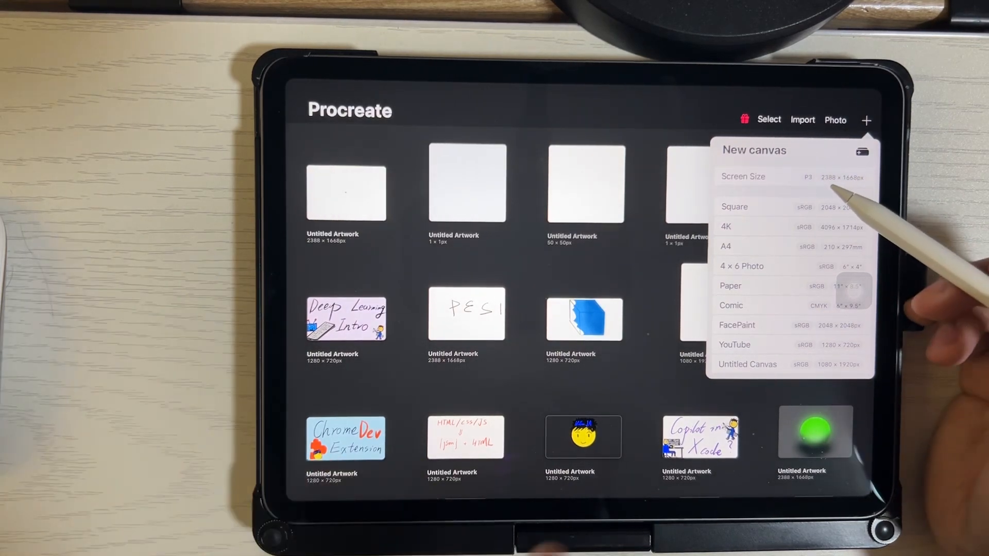
- Start a new Screen Size canvas from the list
{"action": "left_click", "coordinate": [747, 365]}
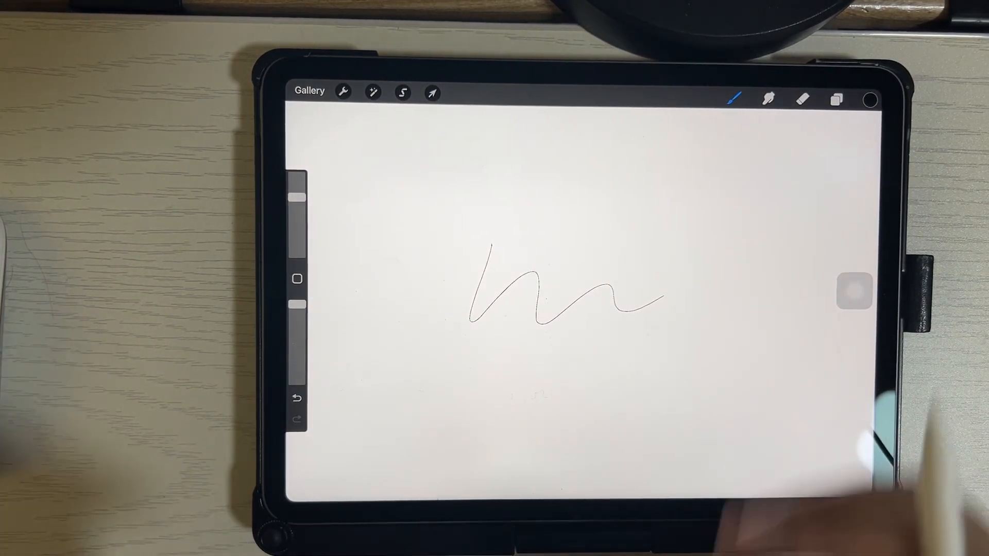
- Draw another wavy test stroke, clear the layer, and go back to the Gallery
{"action": "left_click_drag", "start_coordinate": [309, 492], "coordinate": [750, 114]}
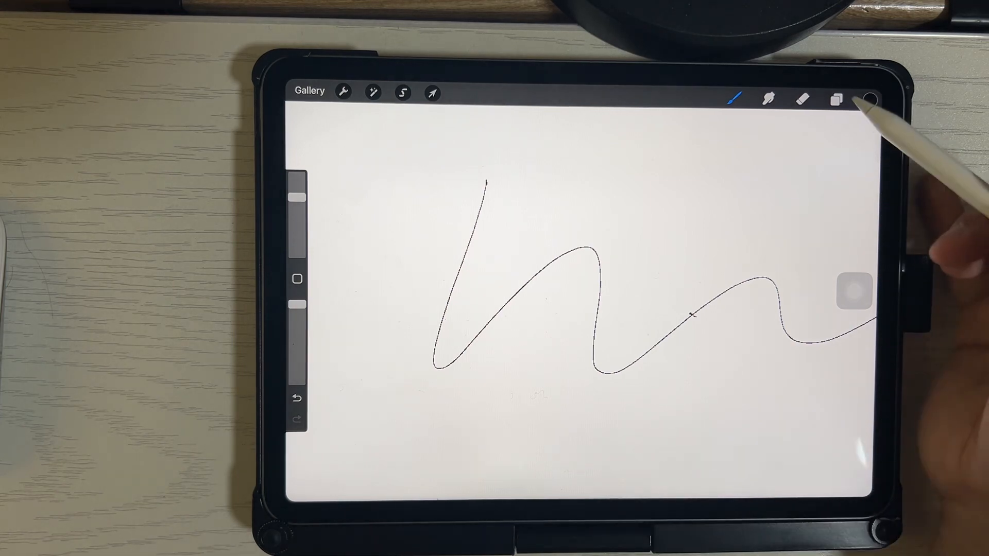
{"action": "left_click", "coordinate": [834, 99]}
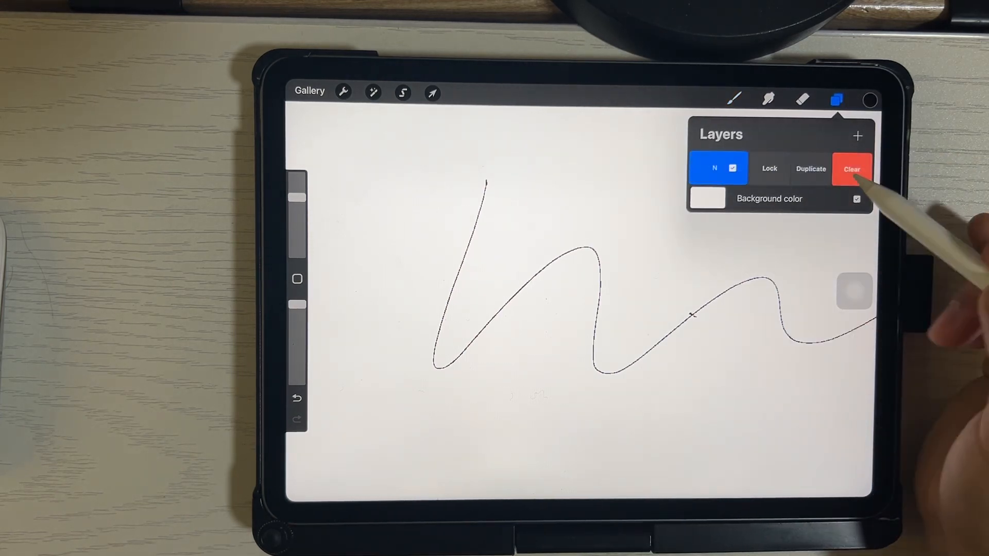
{"action": "left_click", "coordinate": [852, 168]}
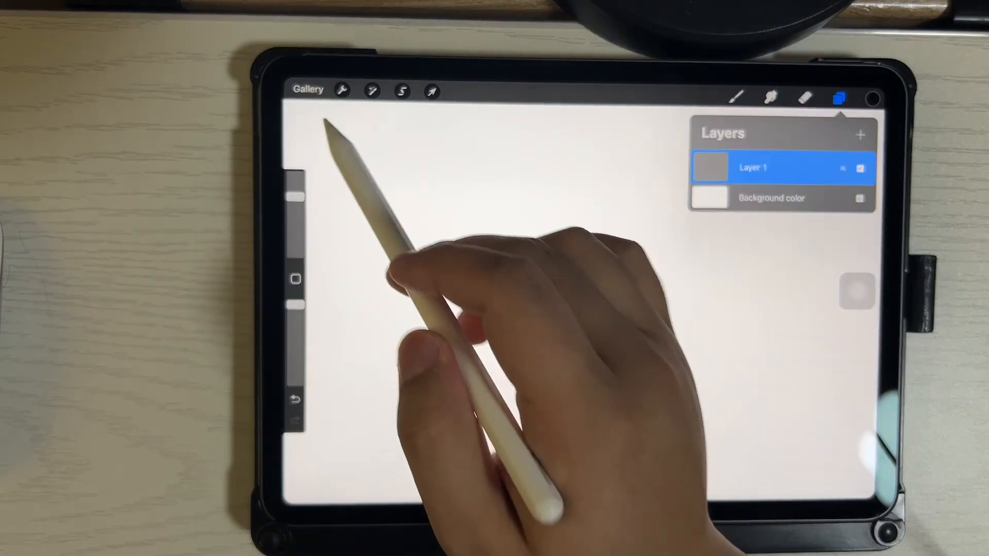
{"action": "left_click", "coordinate": [866, 119]}
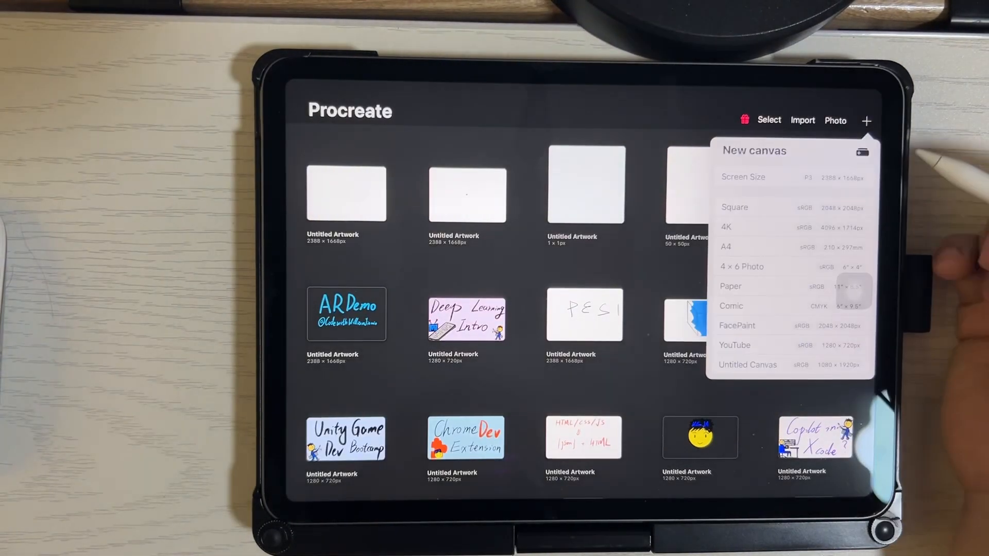
- Create a custom canvas with width and height of 50 px
{"action": "left_click", "coordinate": [748, 365]}
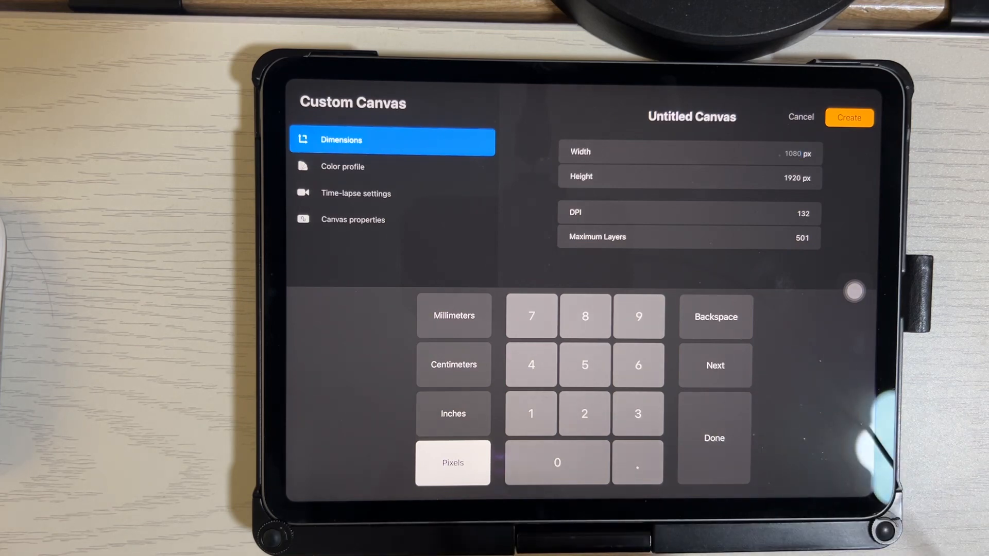
{"action": "left_click", "coordinate": [714, 316]}
{"action": "type", "text": "50"}
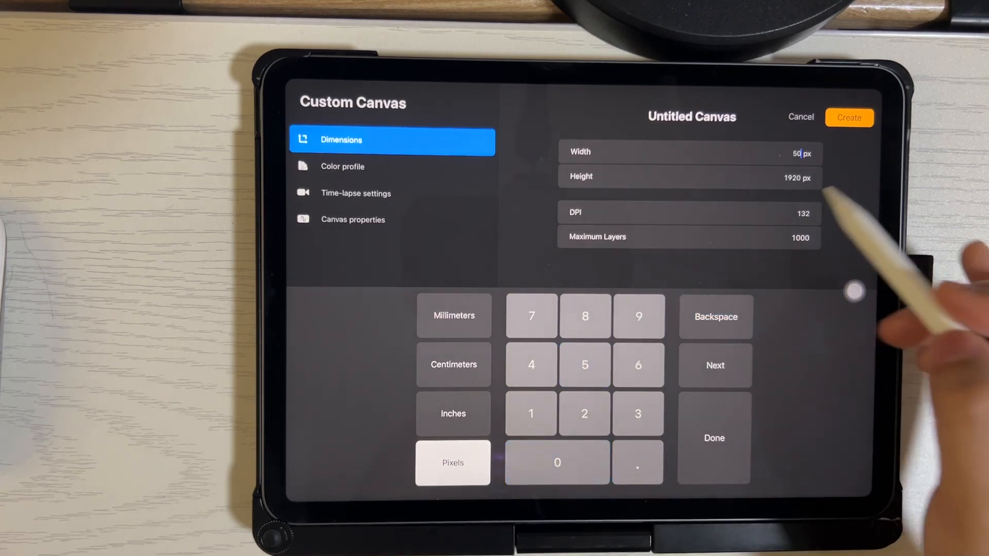
{"action": "left_click", "coordinate": [584, 365]}
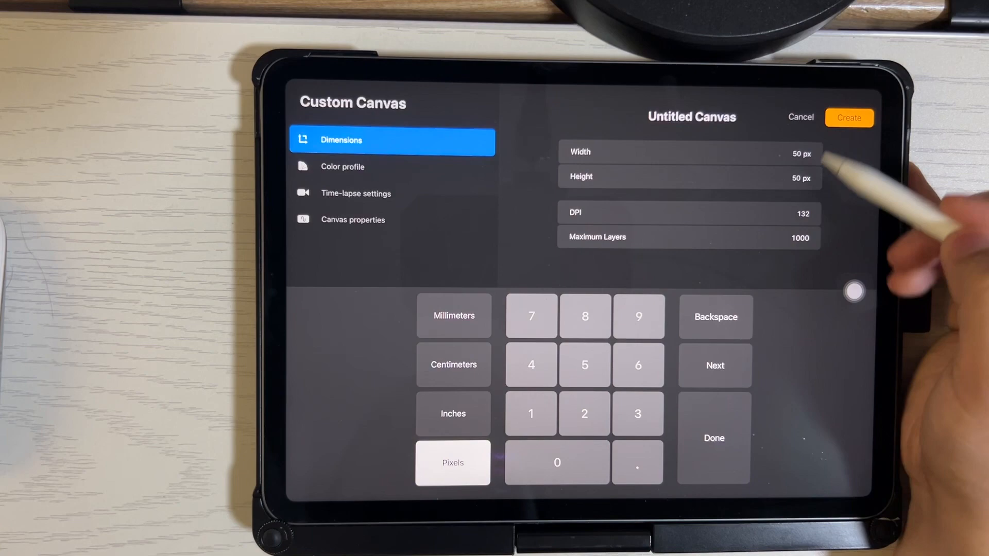
{"action": "left_click", "coordinate": [849, 118]}
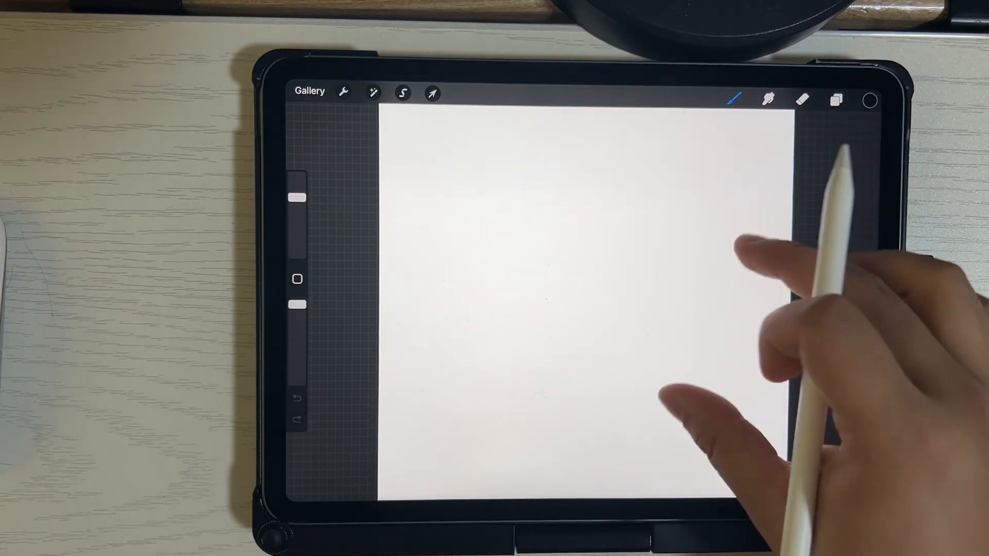
{"action": "left_click_drag", "start_coordinate": [548, 239], "coordinate": [681, 341]}
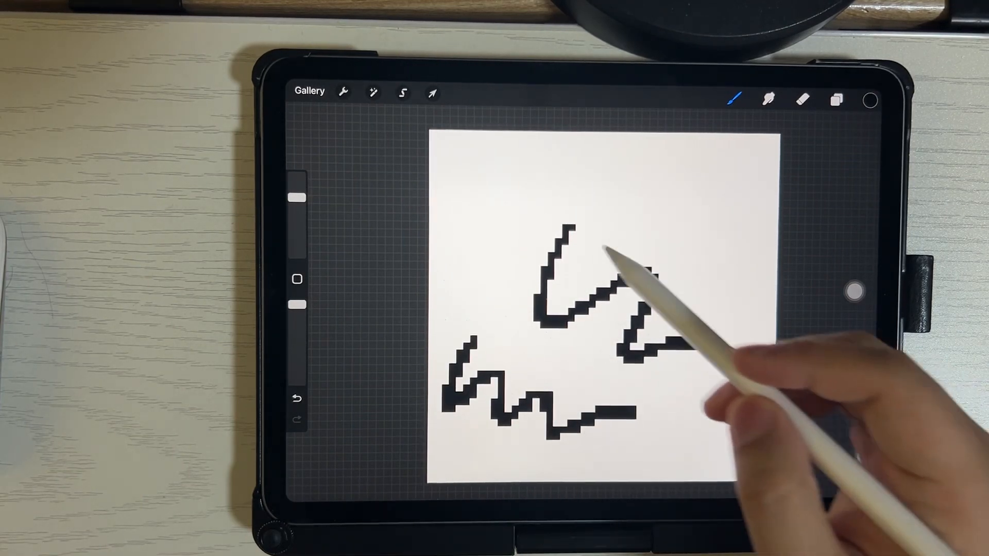
{"action": "left_click", "coordinate": [732, 100]}
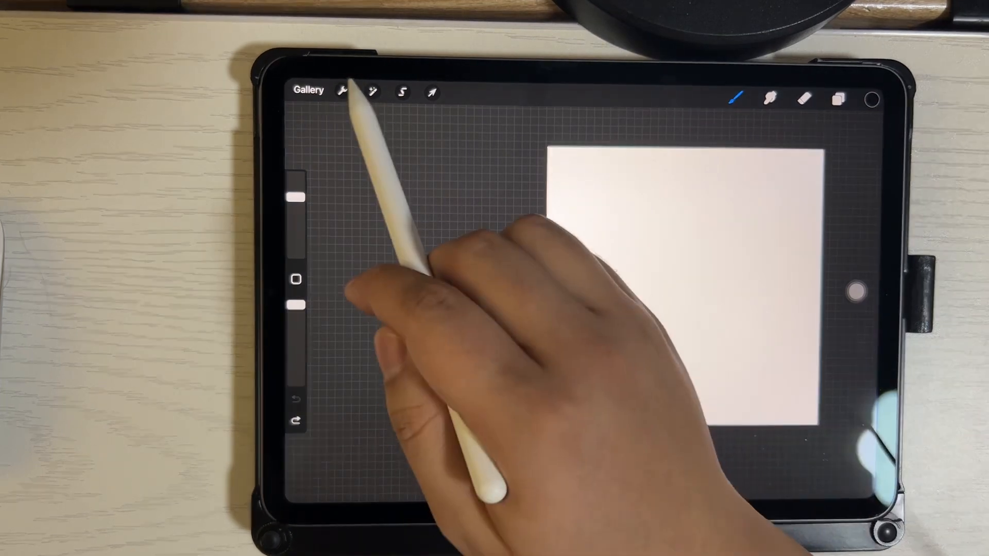
- Toggle Animation Assist on and off, then enable the Drawing Guide grid
{"action": "left_click", "coordinate": [342, 92]}
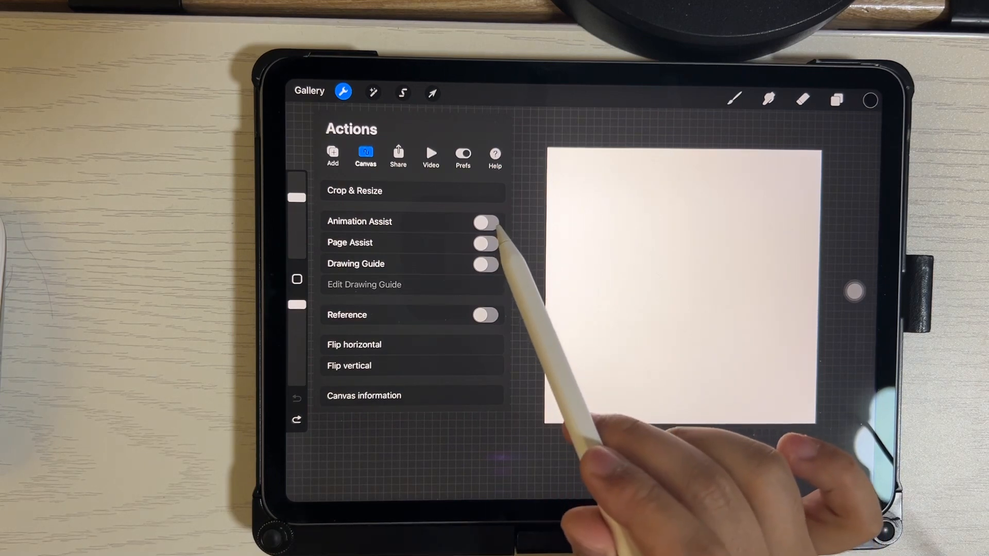
{"action": "left_click", "coordinate": [485, 221]}
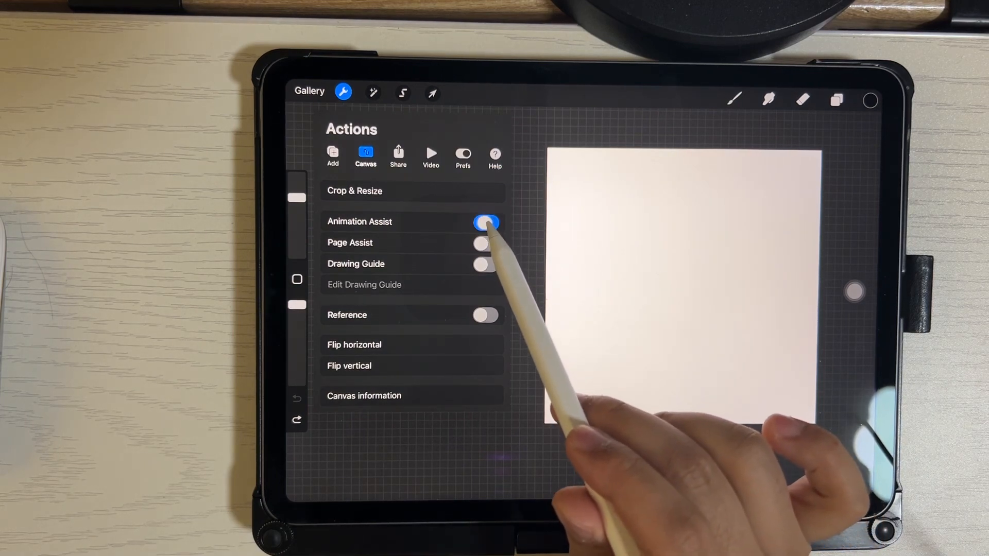
{"action": "left_click", "coordinate": [484, 221]}
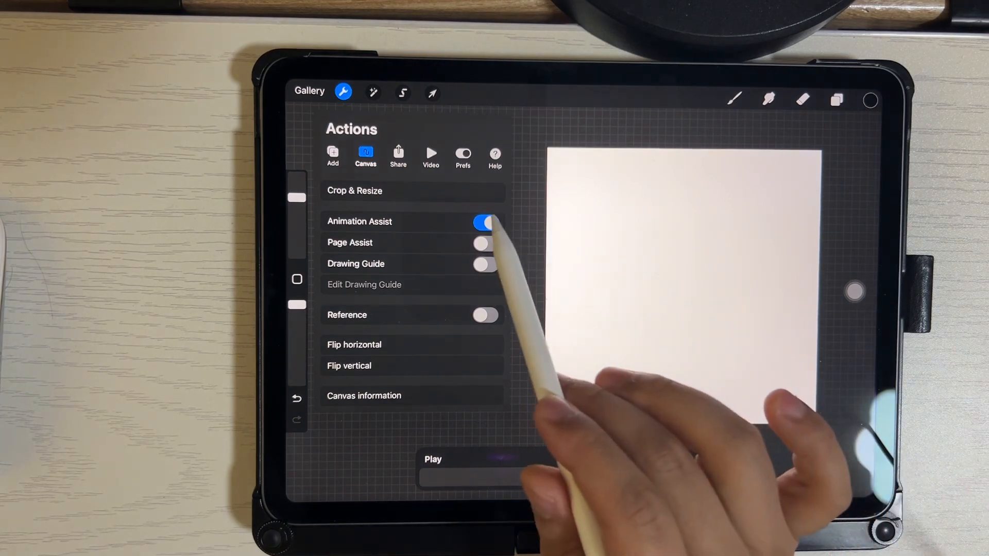
{"action": "left_click", "coordinate": [485, 221]}
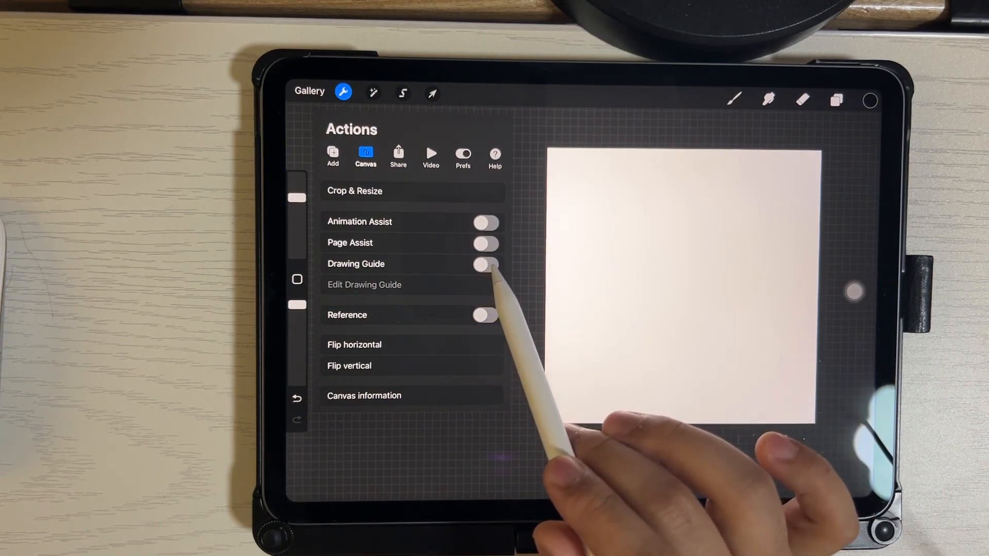
{"action": "left_click", "coordinate": [485, 265]}
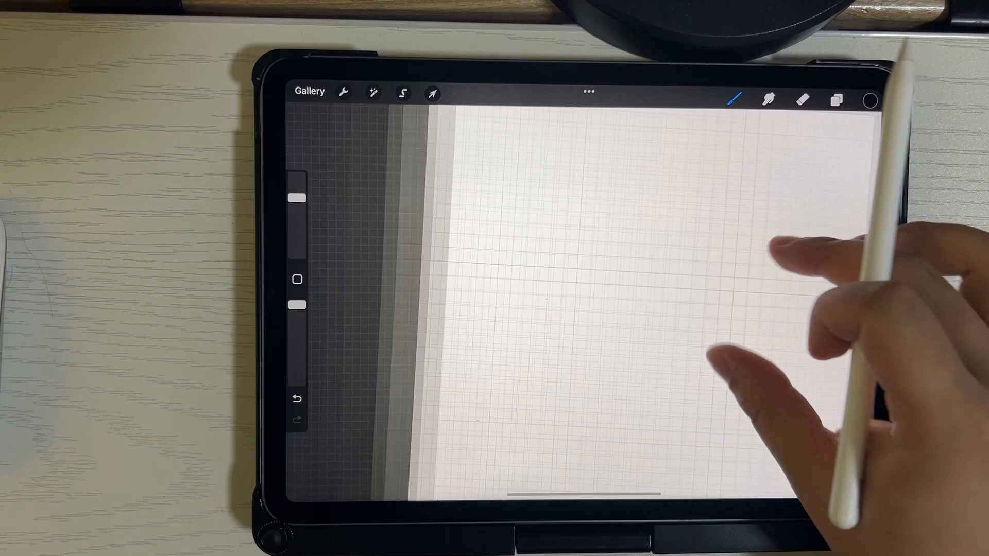
- Bring up the Drawing Guide editor from the Canvas actions
{"action": "left_click", "coordinate": [342, 92]}
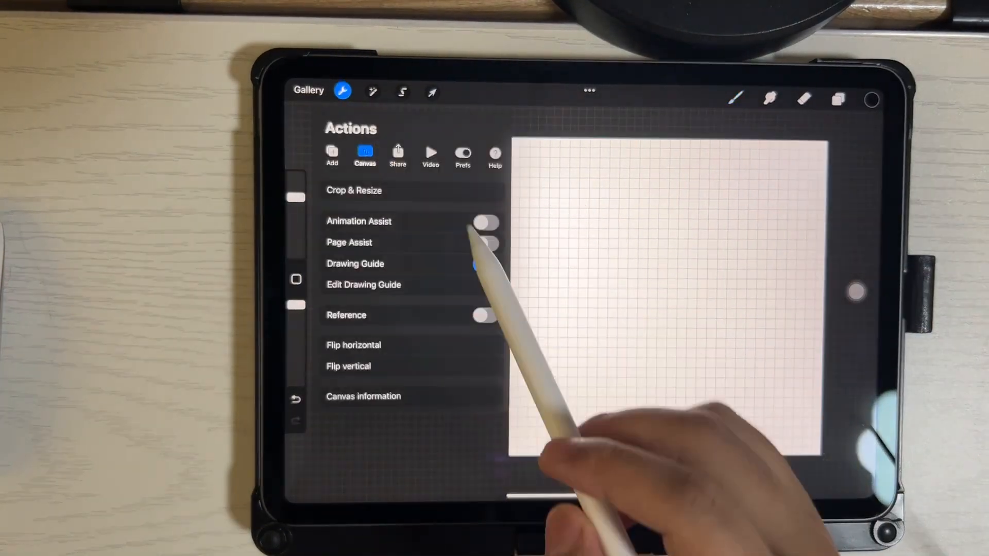
{"action": "left_click", "coordinate": [484, 263]}
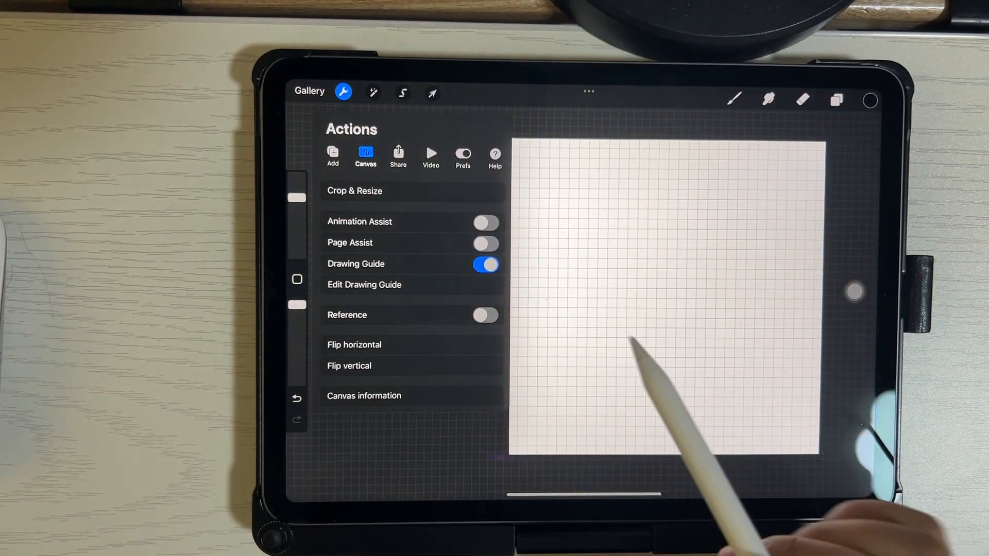
{"action": "left_click", "coordinate": [364, 284]}
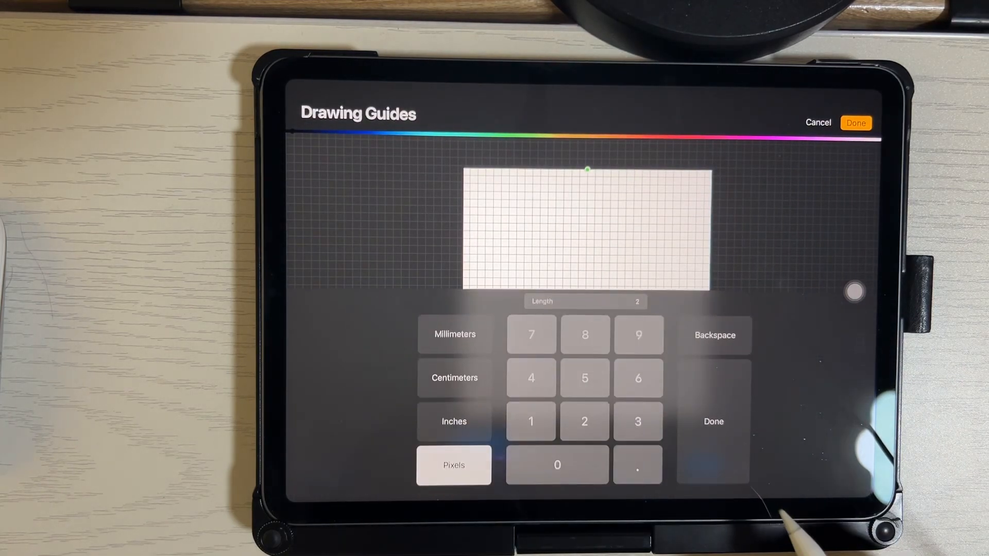
- Set the grid size to 1 px and return to the gridded canvas
{"action": "left_click", "coordinate": [530, 420]}
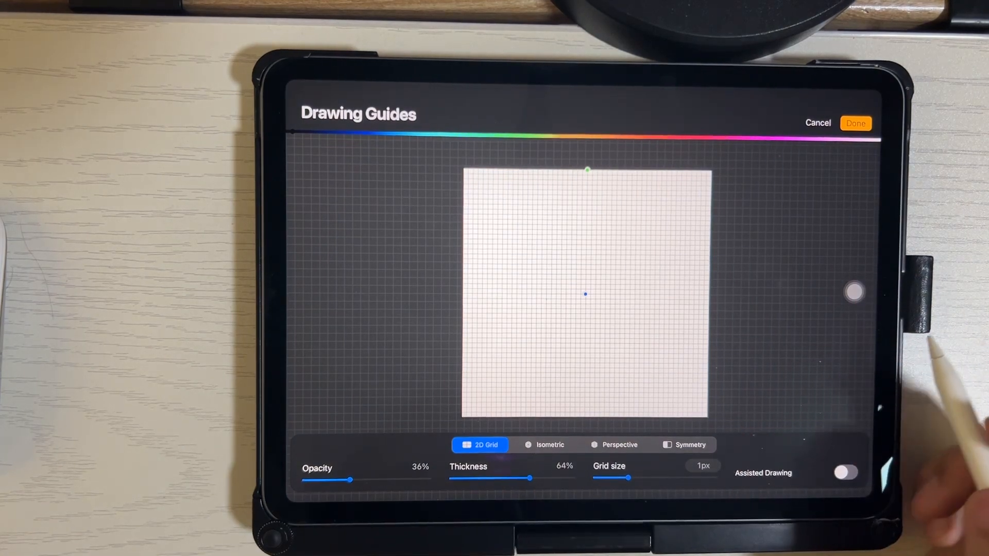
{"action": "left_click", "coordinate": [855, 122]}
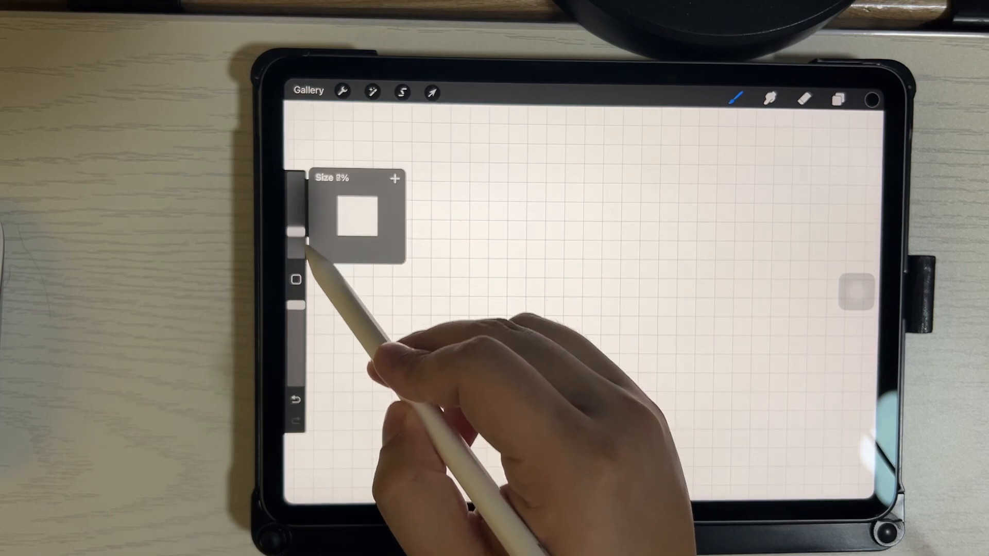
- Draw a black pixel staircase along the grid, then clear it away
{"action": "left_click_drag", "start_coordinate": [466, 287], "coordinate": [580, 341]}
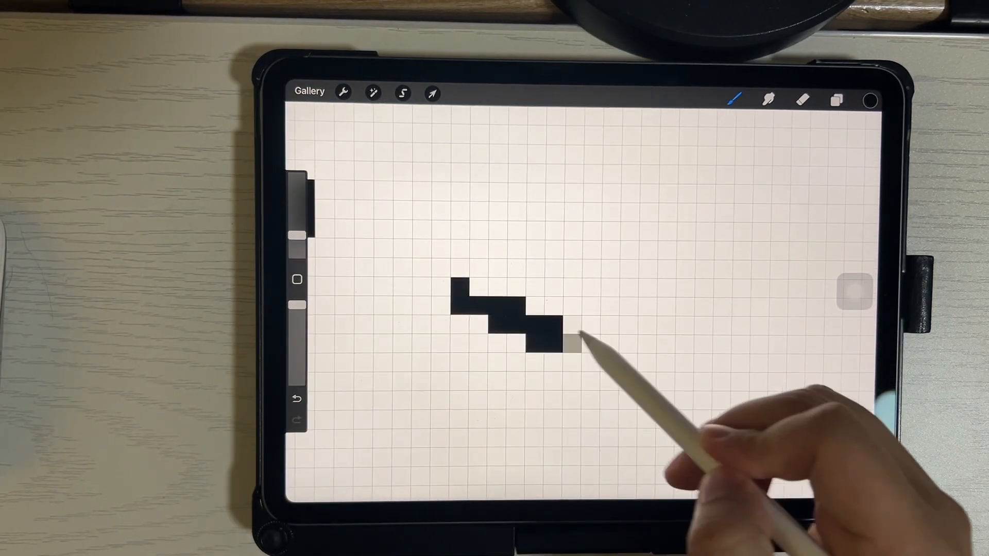
{"action": "left_click_drag", "start_coordinate": [567, 341], "coordinate": [669, 353]}
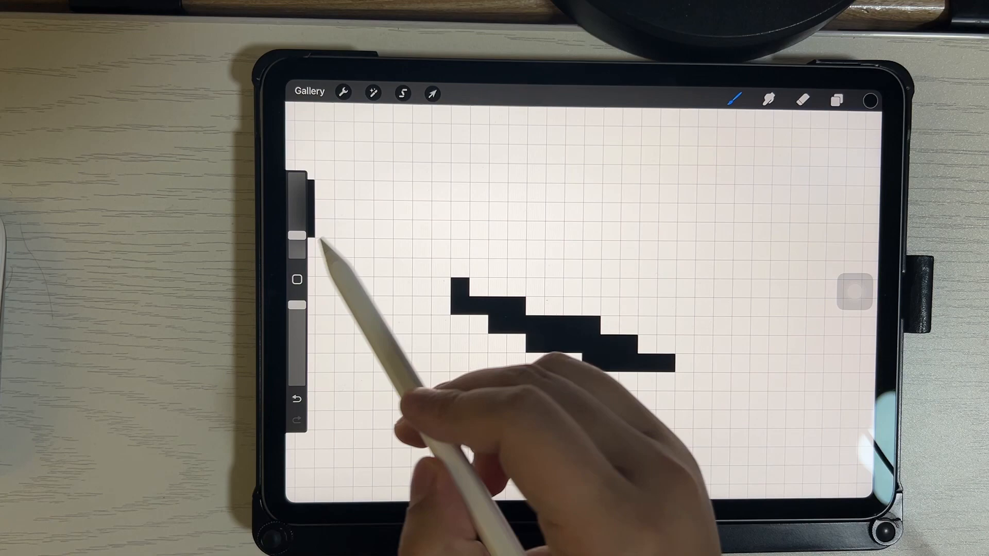
{"action": "left_click", "coordinate": [297, 400]}
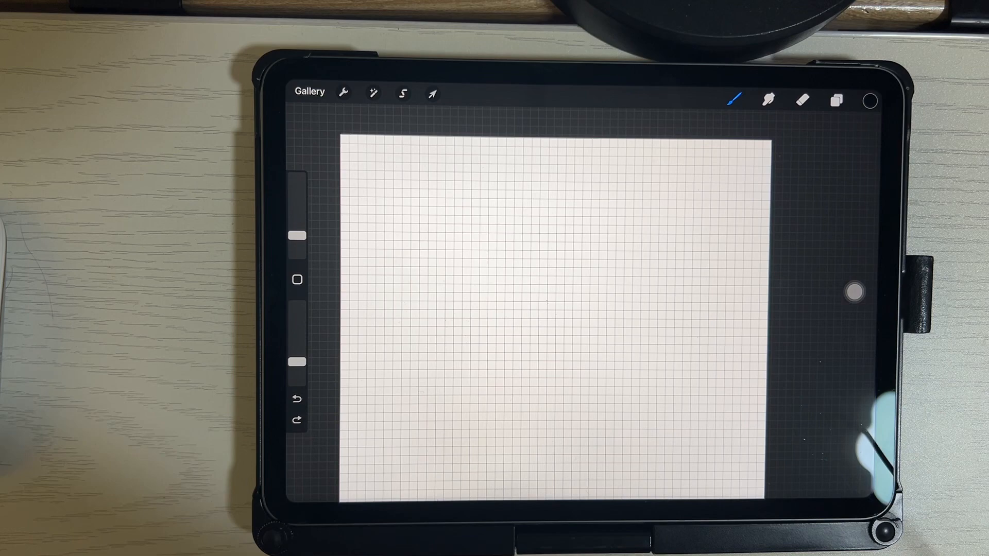
- Scribble a grey test stroke, then go to the Gallery to delete the artwork
{"action": "left_click_drag", "start_coordinate": [485, 226], "coordinate": [606, 334]}
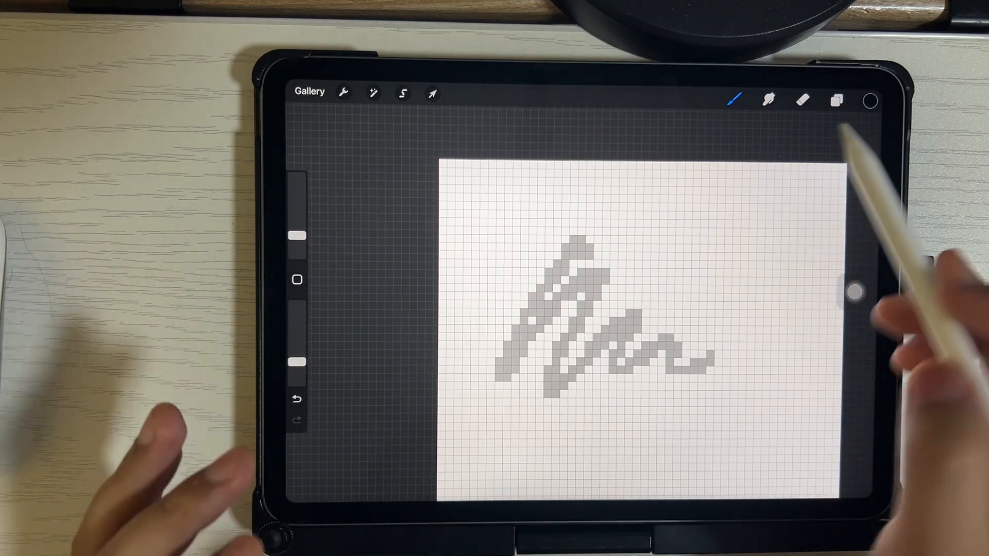
{"action": "left_click", "coordinate": [309, 92]}
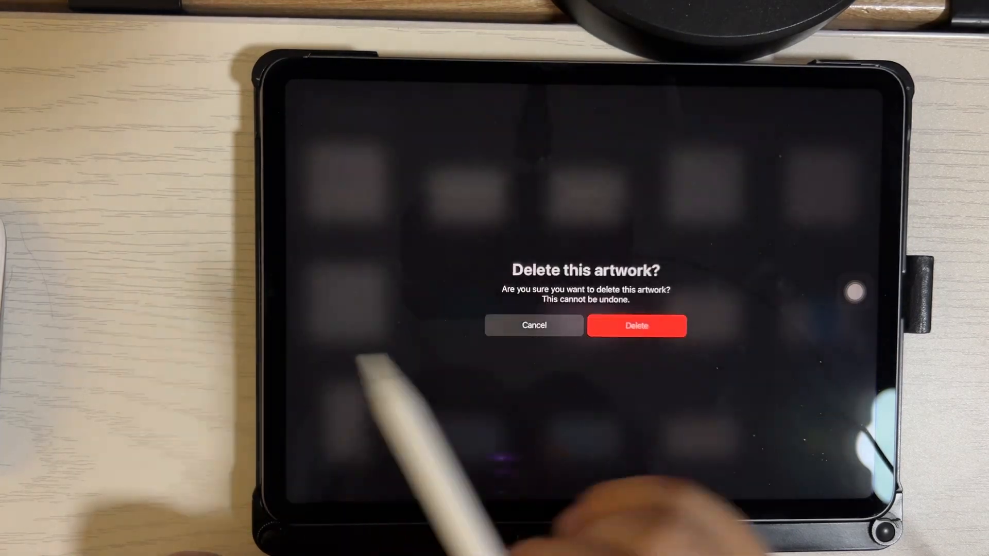
- Confirm deleting the test artwork, start a fresh canvas and show its Canvas actions
{"action": "left_click", "coordinate": [636, 326]}
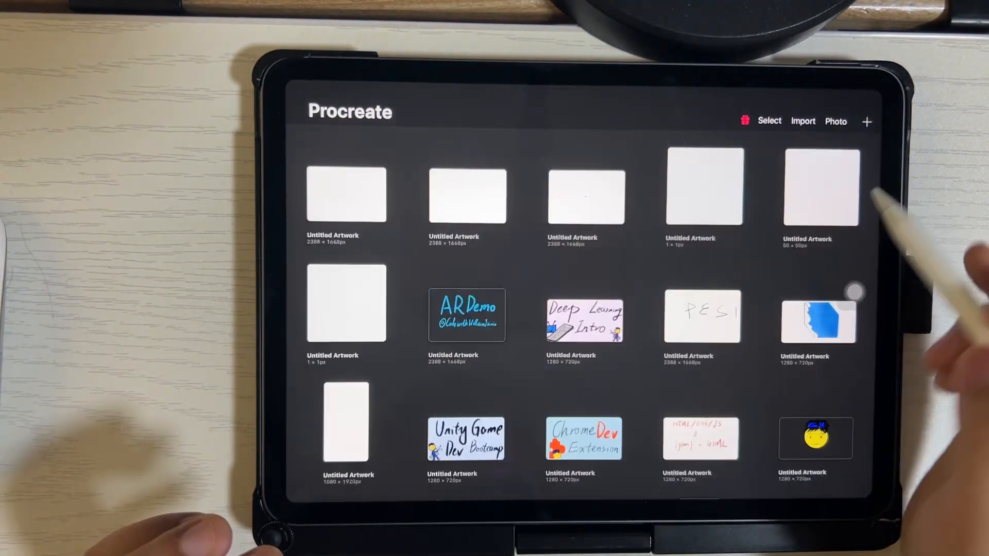
{"action": "left_click", "coordinate": [820, 188]}
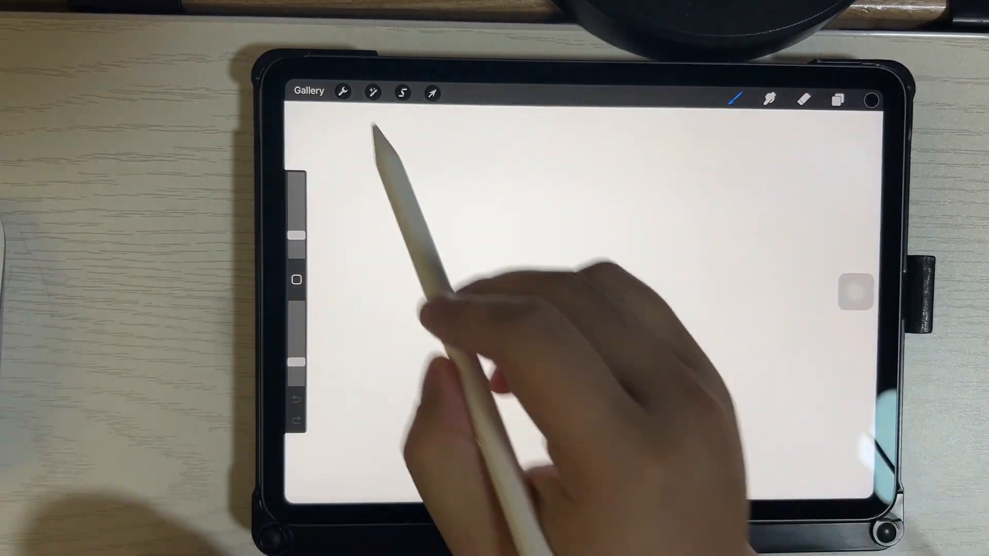
{"action": "left_click", "coordinate": [343, 92]}
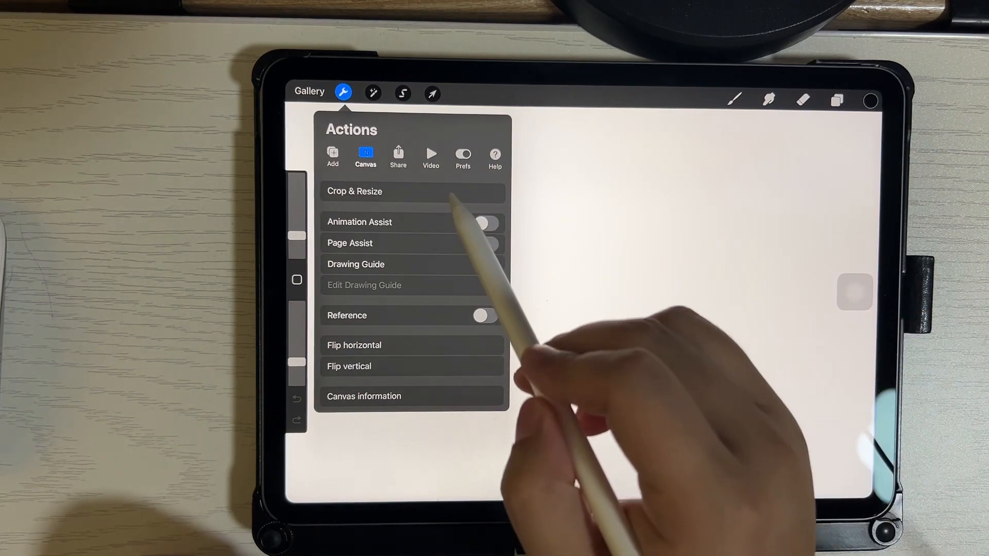
- Crop & Resize the canvas to 16 × 16 px
{"action": "left_click", "coordinate": [354, 192]}
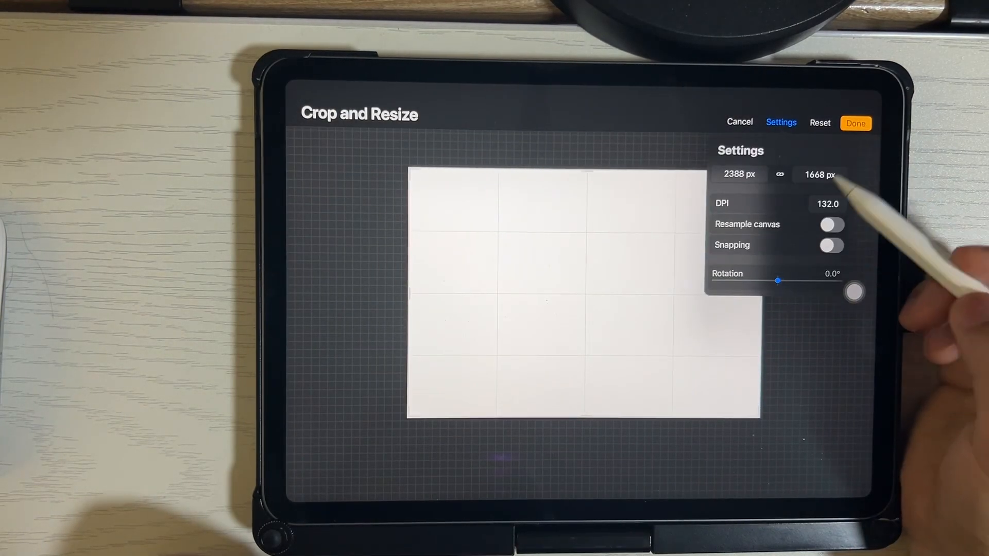
{"action": "left_click", "coordinate": [739, 175]}
{"action": "type", "text": "16"}
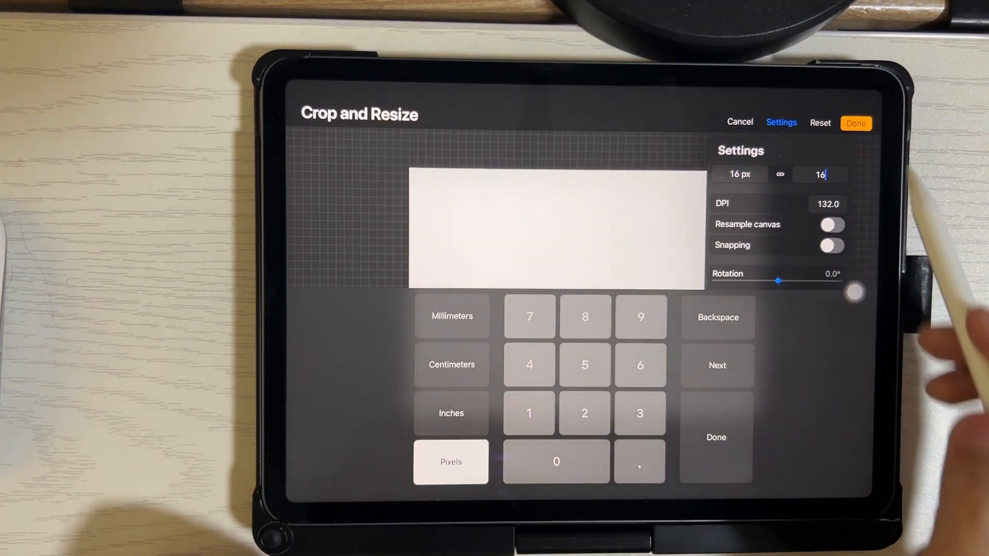
{"action": "left_click", "coordinate": [856, 122]}
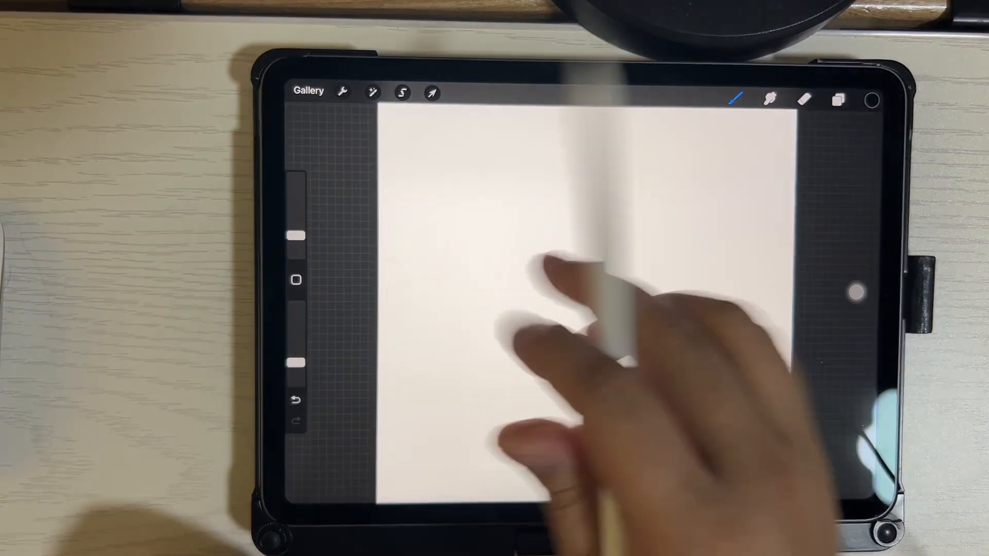
- Turn on the Drawing Guide with a 1 px 2D grid
{"action": "left_click", "coordinate": [342, 91]}
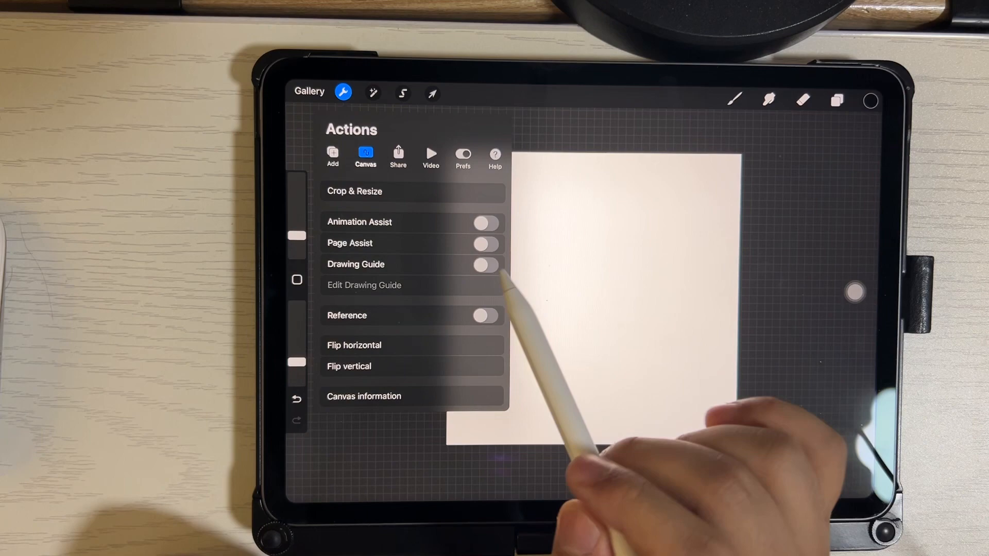
{"action": "left_click", "coordinate": [484, 265]}
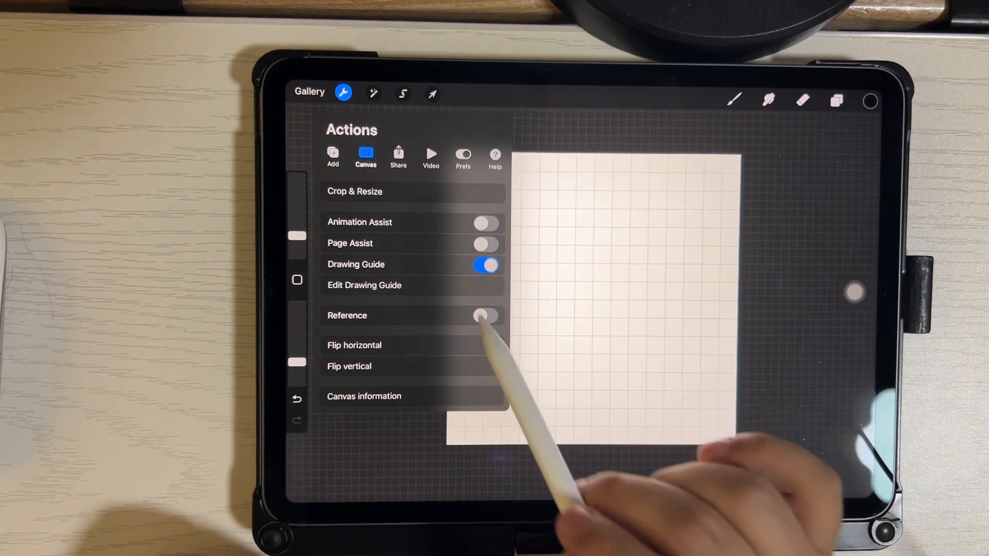
{"action": "left_click", "coordinate": [364, 285]}
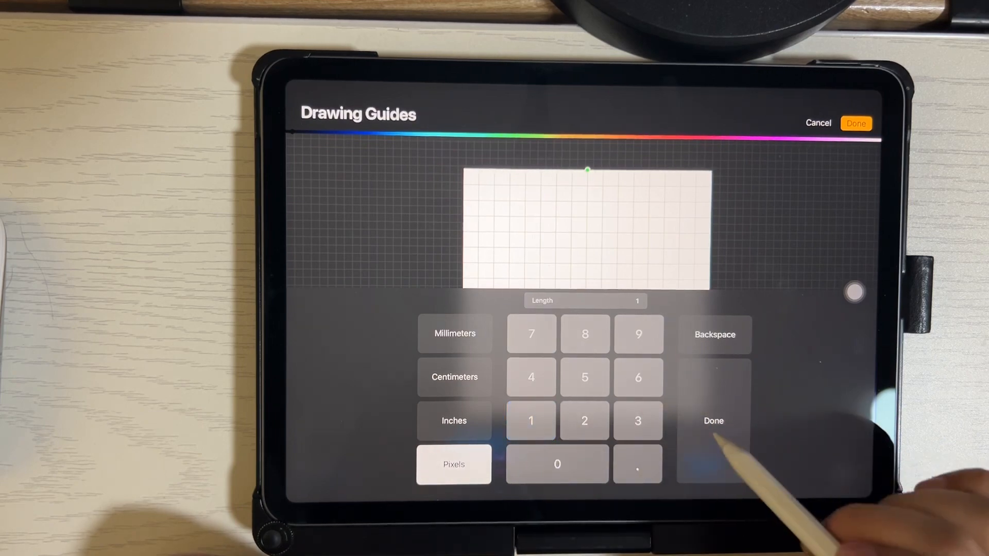
{"action": "left_click", "coordinate": [713, 420]}
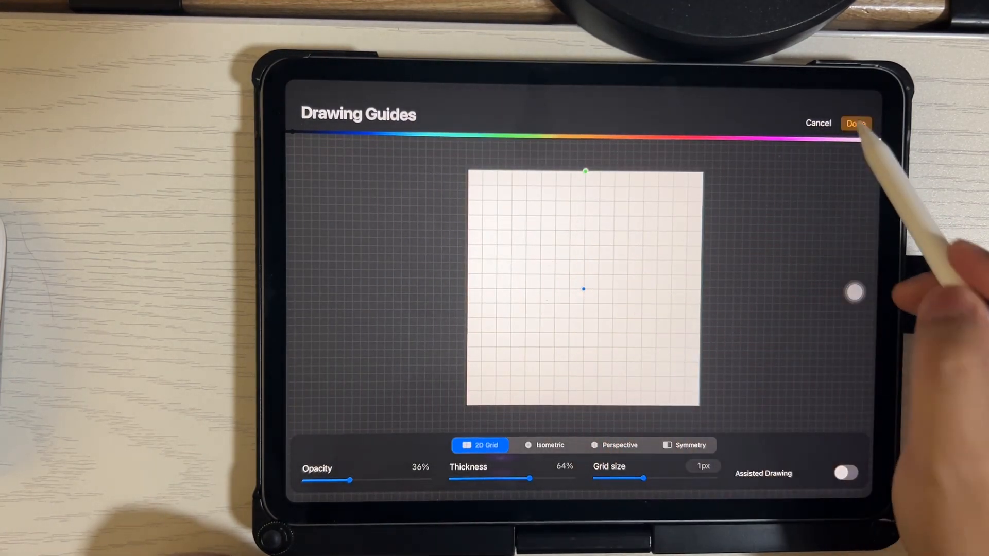
{"action": "left_click", "coordinate": [856, 123]}
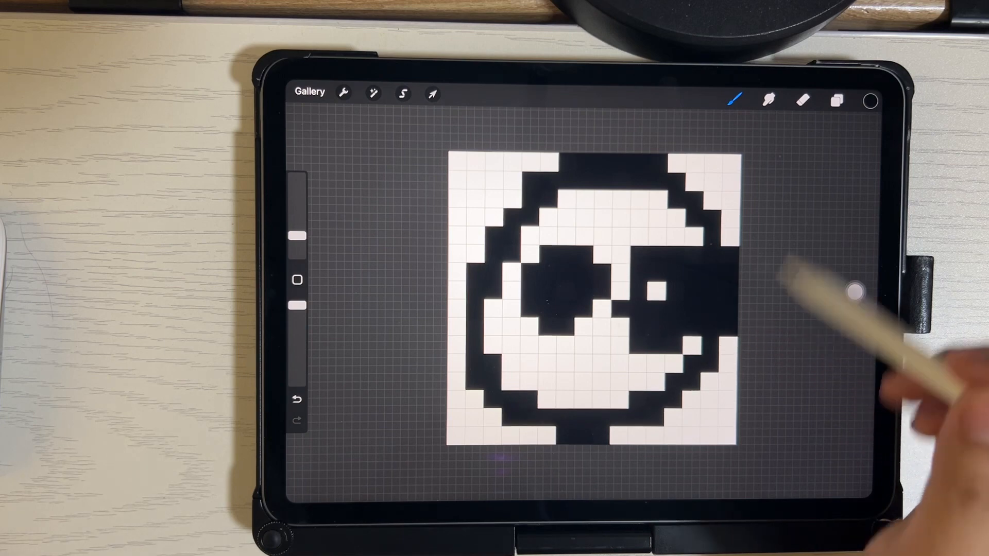
- Finish painting the black pixel face and switch to the Eraser's brush library
{"action": "left_click", "coordinate": [801, 100]}
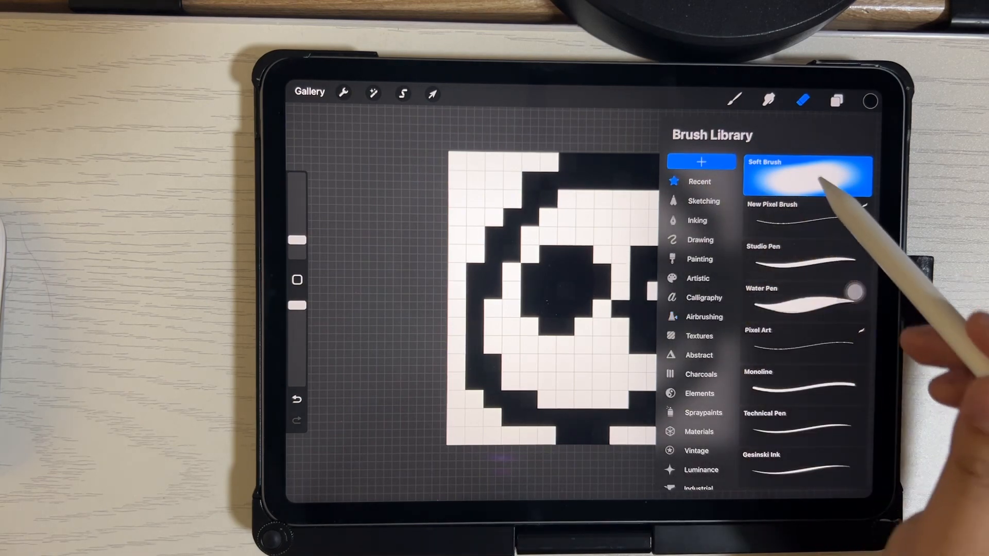
- Erase with a pixel brush to carve white centre pixels into both eyes and trim the right eye
{"action": "left_click", "coordinate": [805, 218]}
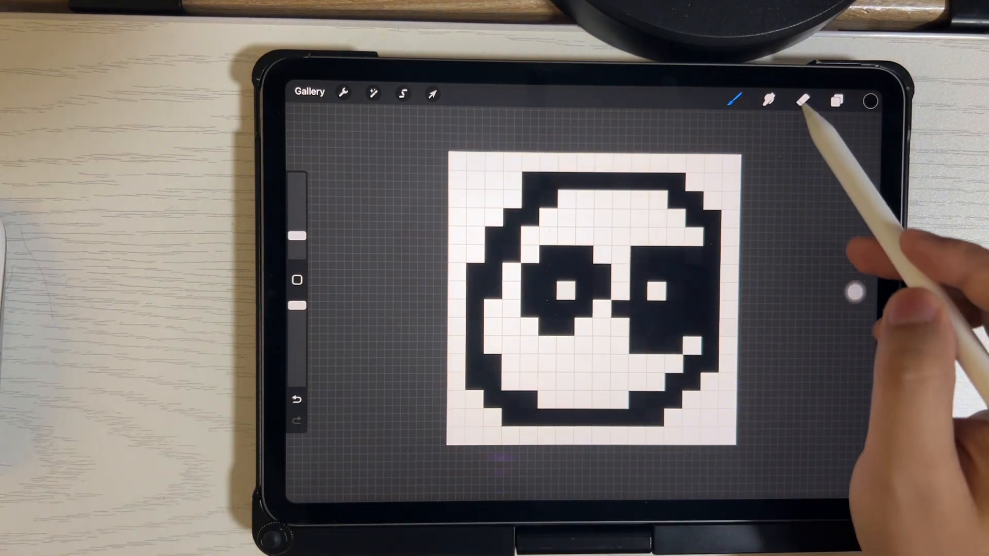
{"action": "left_click", "coordinate": [804, 100]}
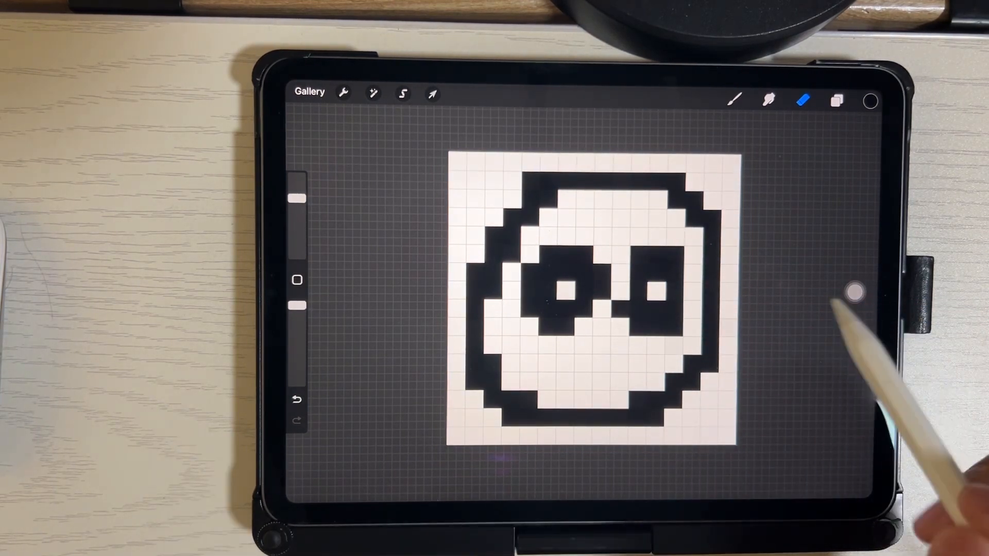
- Return to the black pixel brush and add pixels joining the eyes into a band and redrawing the mouth
{"action": "left_click", "coordinate": [734, 100]}
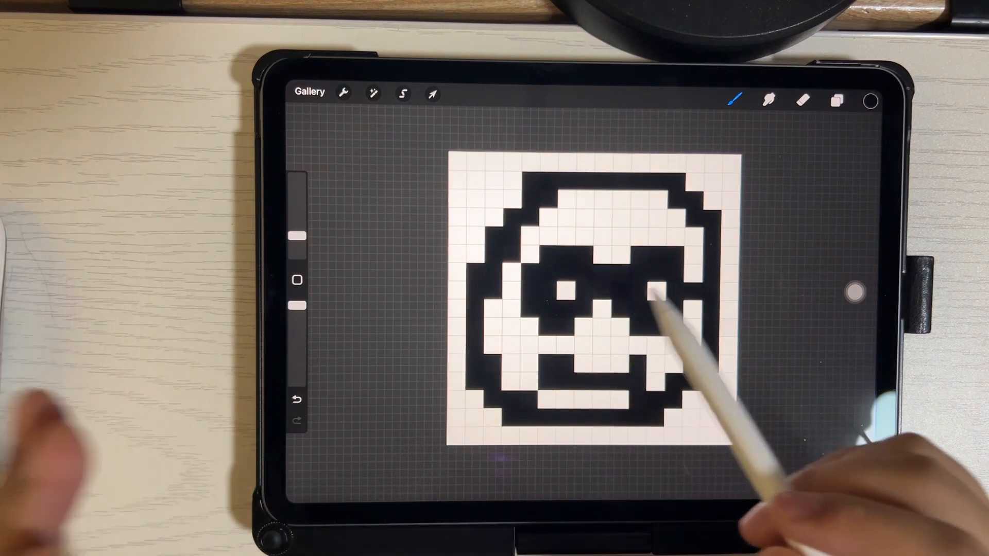
- Resize the canvas to 32 × 32 px via Crop & Resize and apply it
{"action": "left_click", "coordinate": [341, 93]}
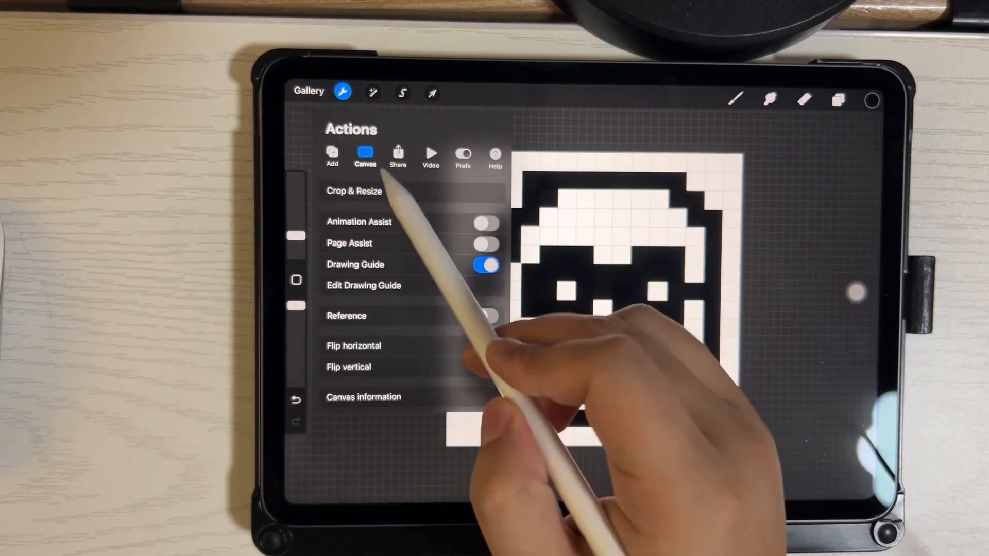
{"action": "left_click", "coordinate": [353, 192]}
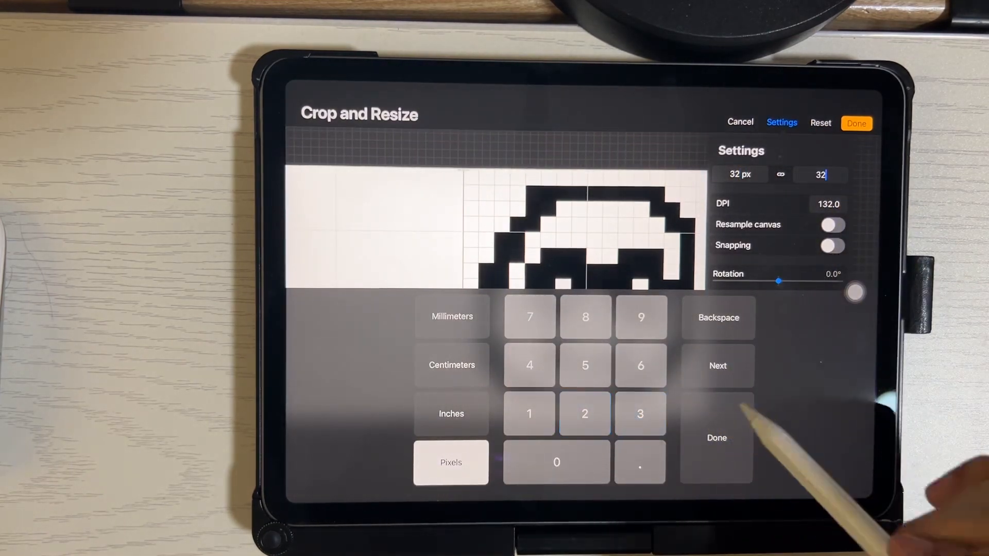
{"action": "left_click", "coordinate": [856, 122]}
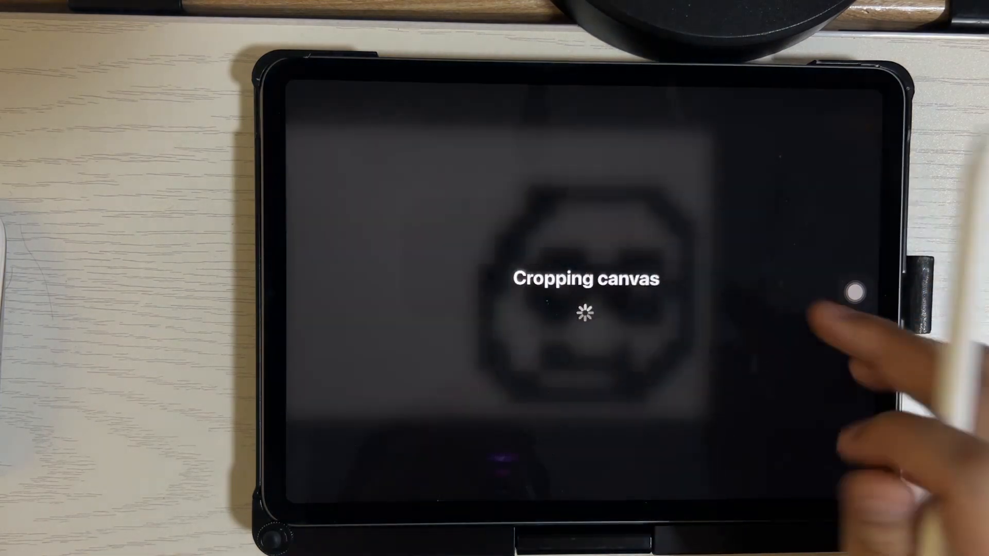